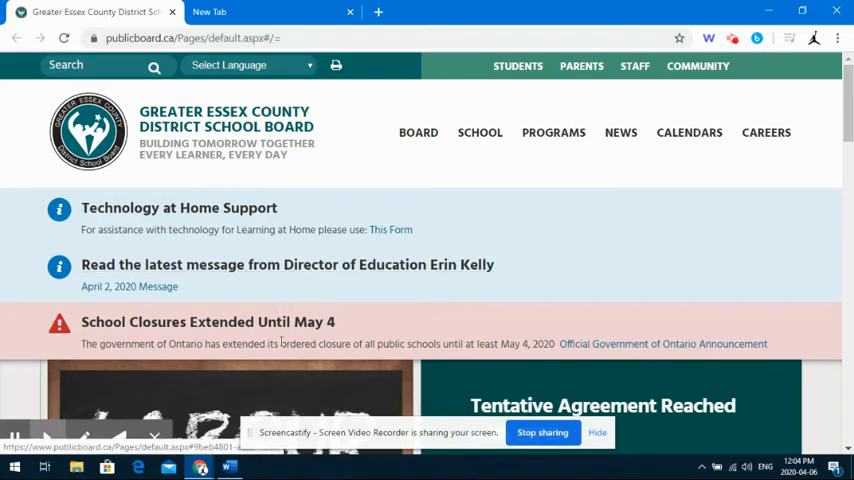
- From the publicboard.ca Quick Links, reach the online learning site and the GLC2OH-02 course homepage
scroll(down, 3)
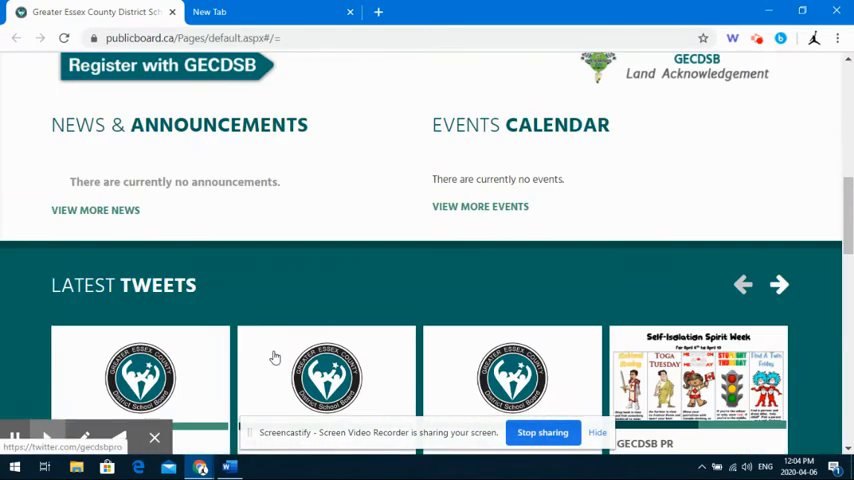
scroll(down, 3)
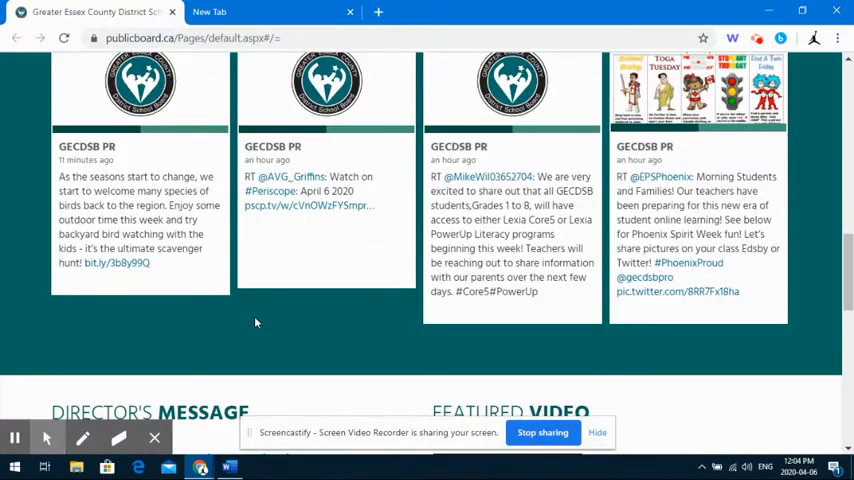
scroll(down, 3)
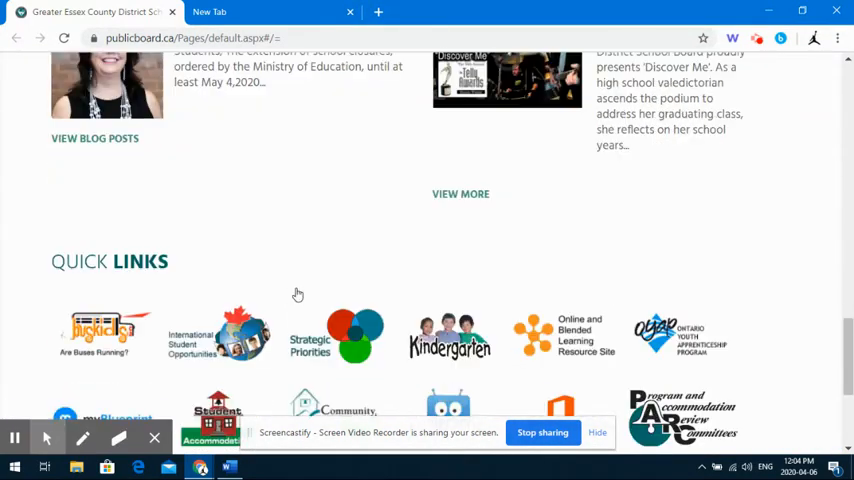
scroll(down, 3)
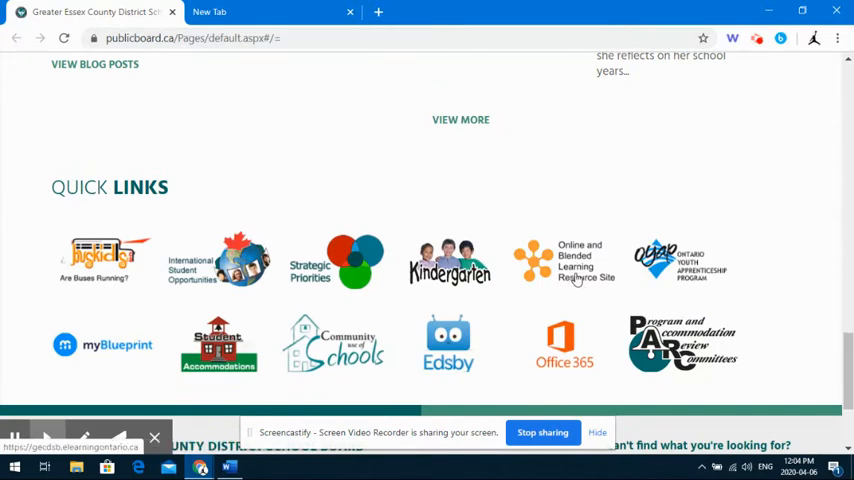
click(564, 262)
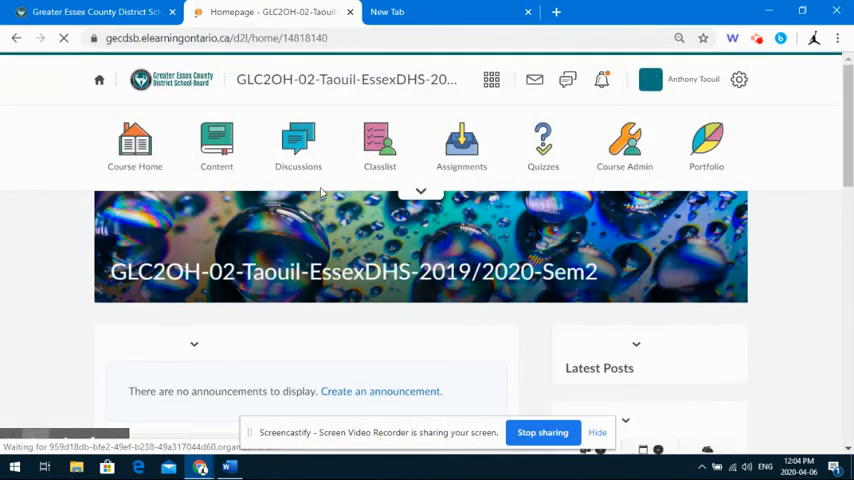
- Glance at the section's Classlist, then head back to the Greater Essex County DSB homepage
click(380, 144)
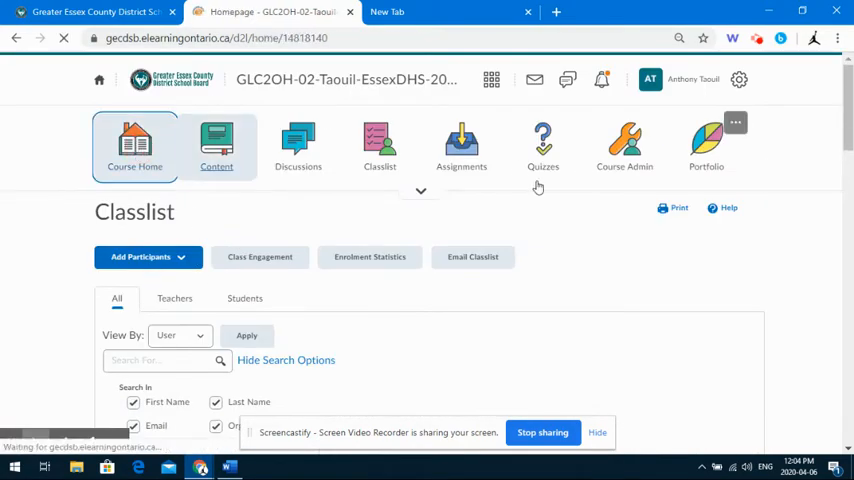
click(136, 144)
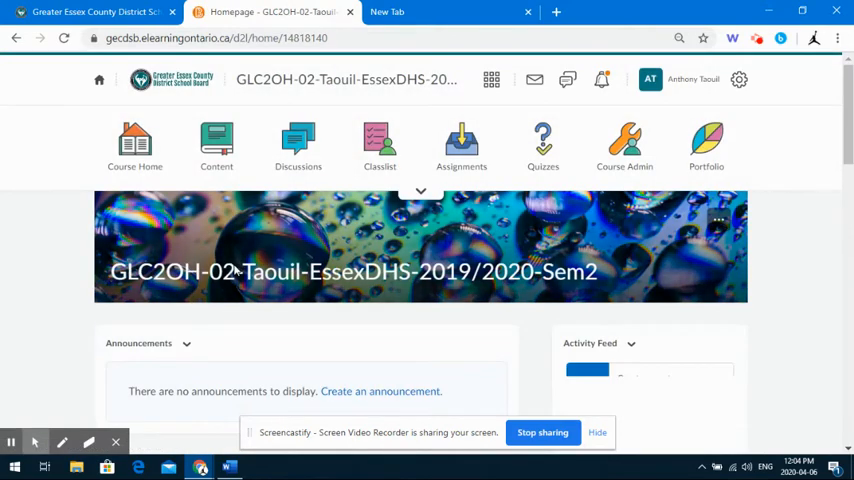
scroll(down, 3)
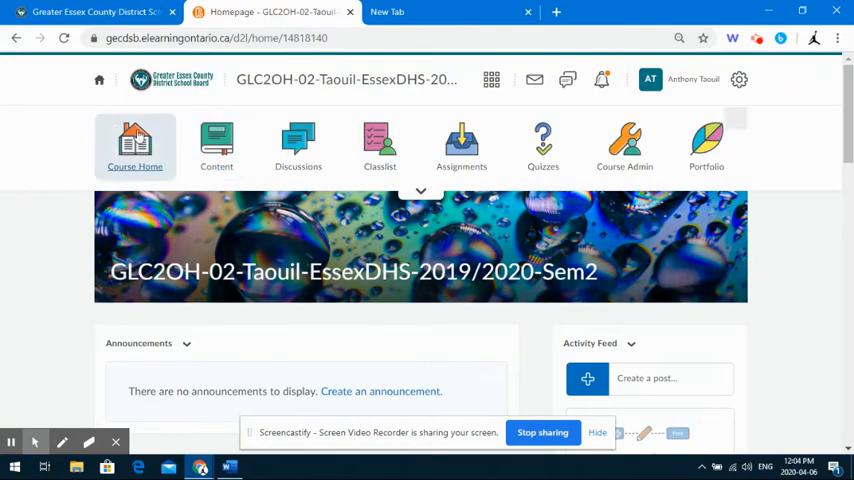
click(100, 80)
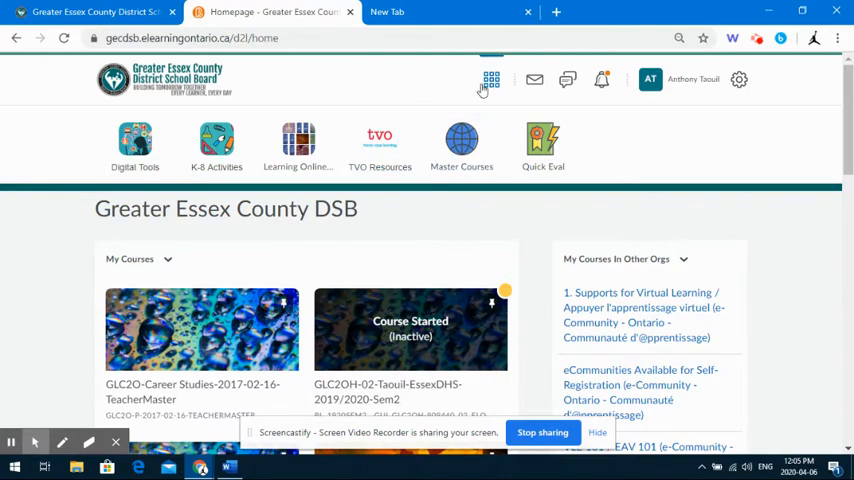
- Launch the Master Courses self-registration site from the homepage navbar
click(490, 80)
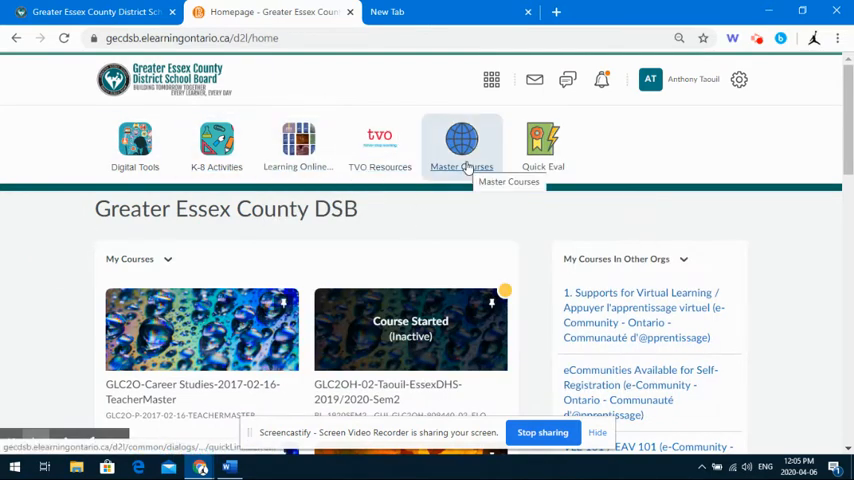
click(462, 144)
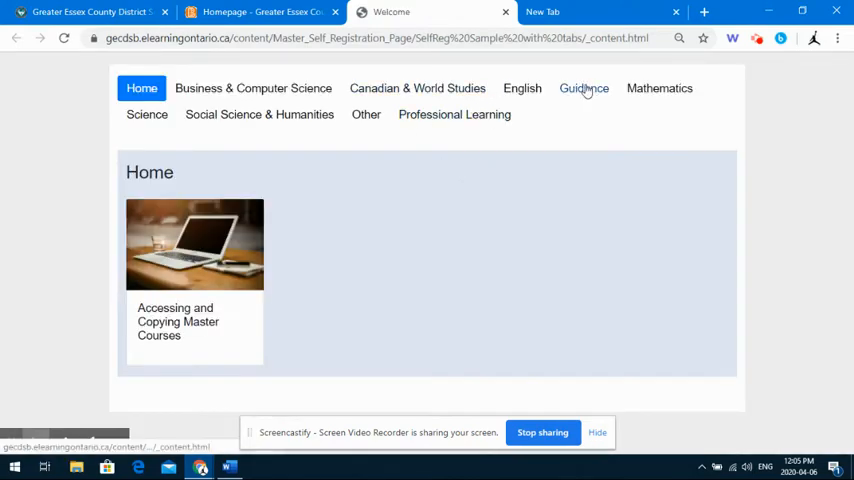
- Register for the GLC2O Career Studies 2017-02-16 TeacherMaster, submit, finish and close the summary
click(584, 88)
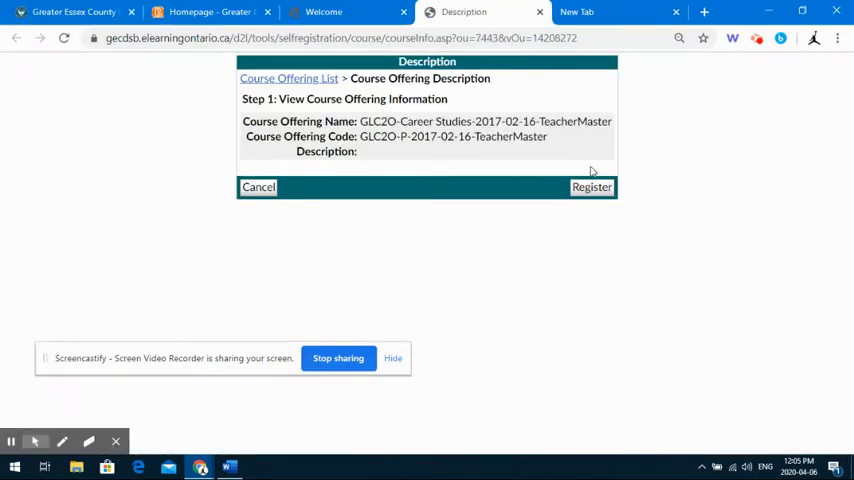
click(592, 188)
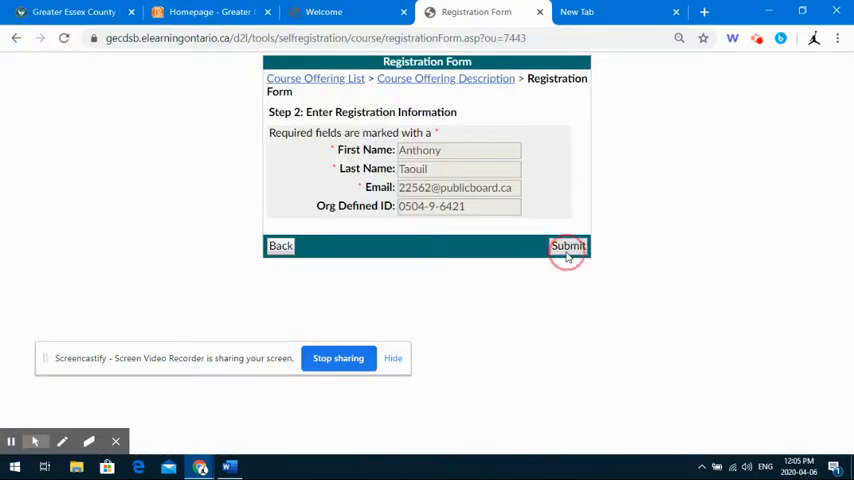
click(568, 244)
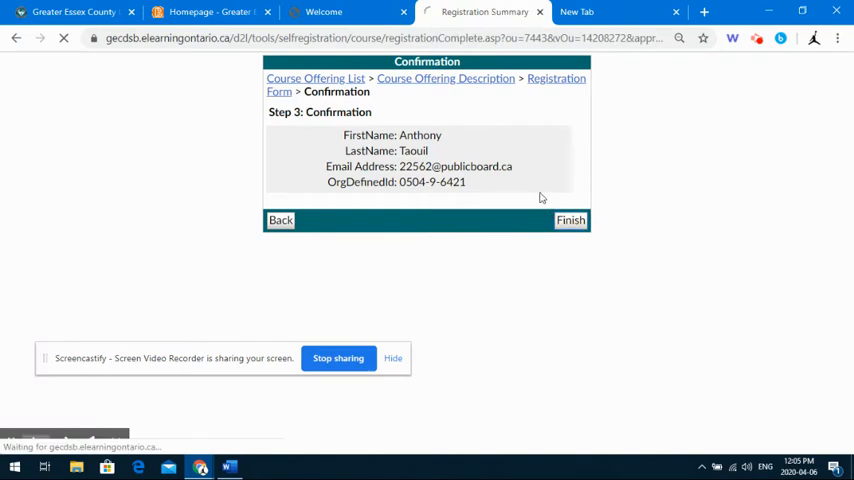
click(570, 220)
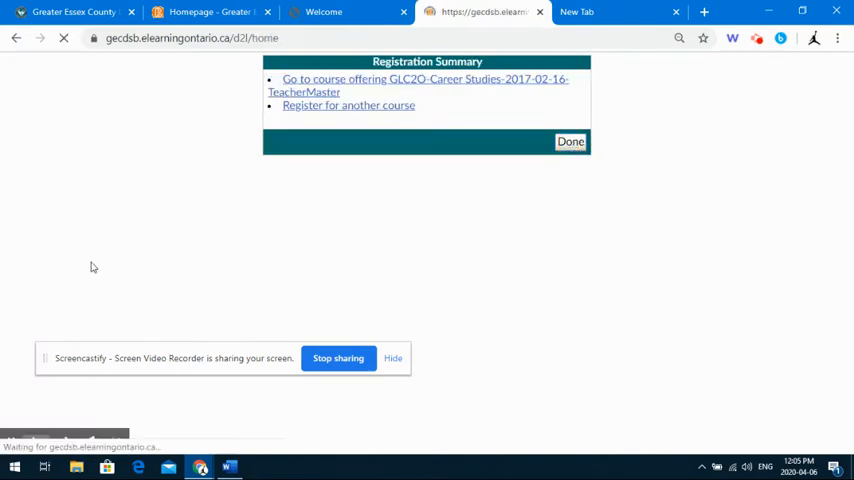
click(570, 140)
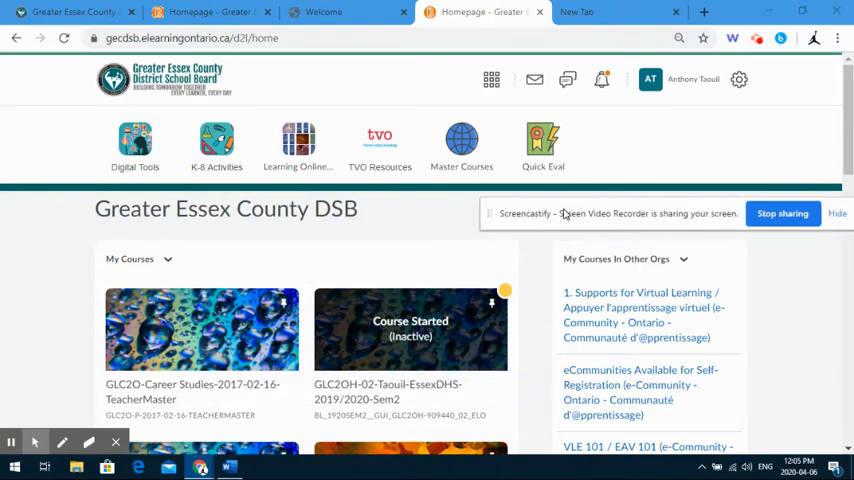
- Find the TeacherMaster course via the course selector search with 'GLC2O Mas'
scroll(down, 3)
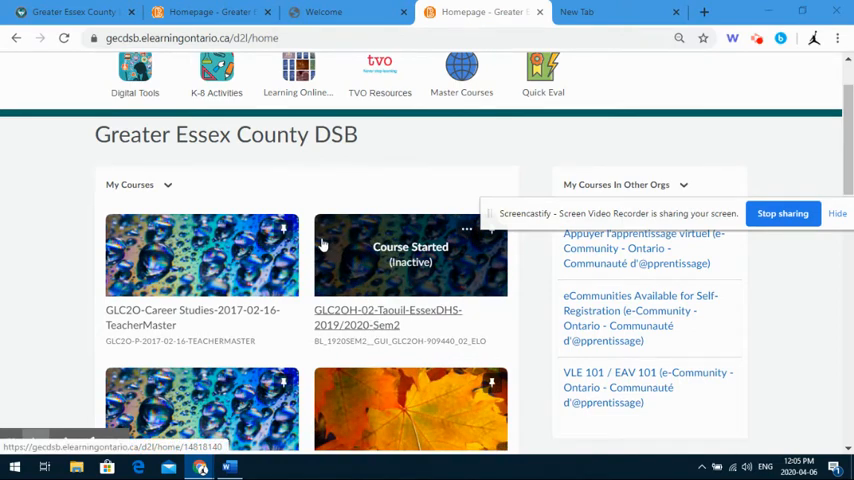
click(492, 80)
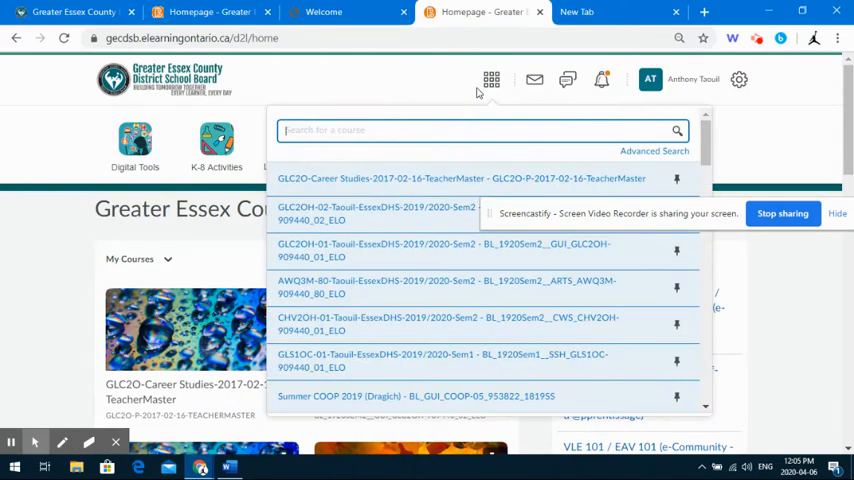
text(Q)
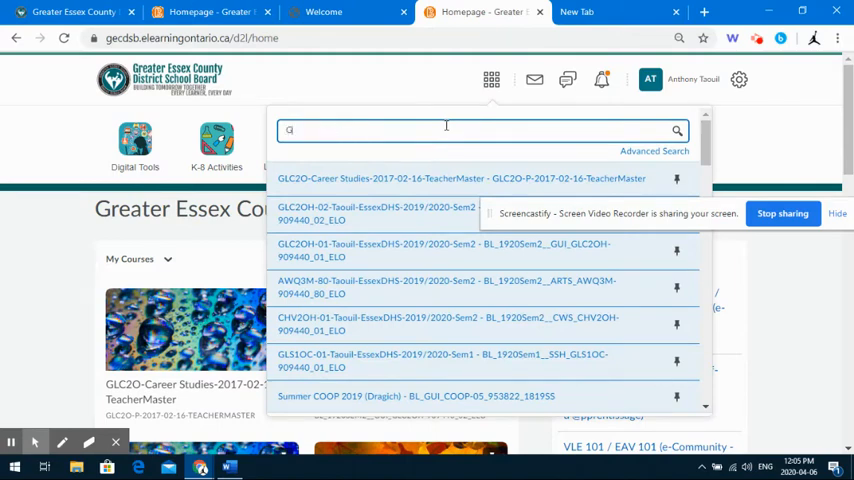
text(GLC2O Mas)
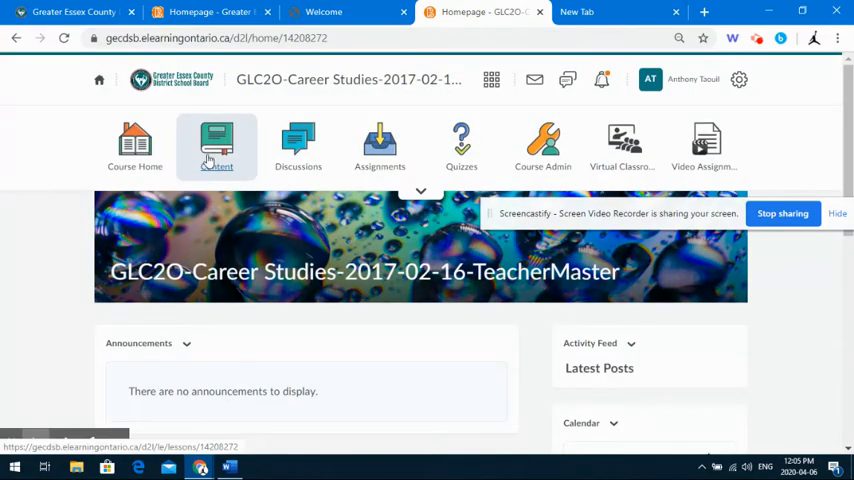
- Browse the master course's My Personal GPS units in Content, then return to the homepage
click(216, 146)
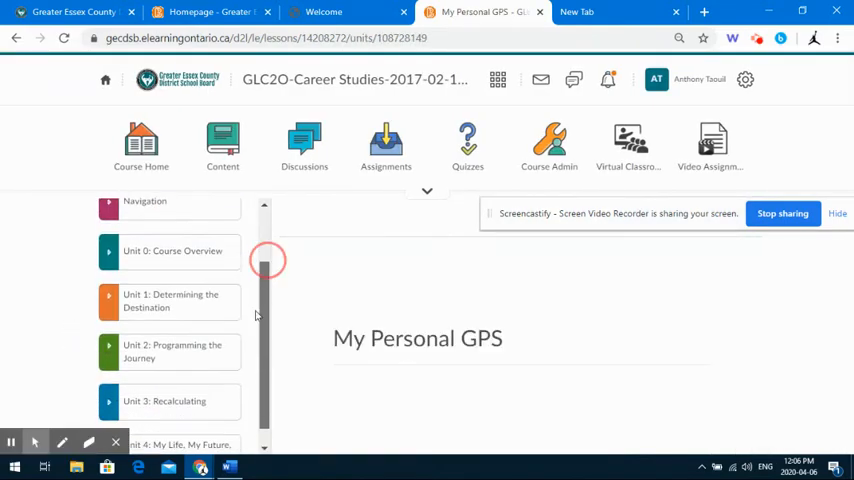
scroll(up, 3)
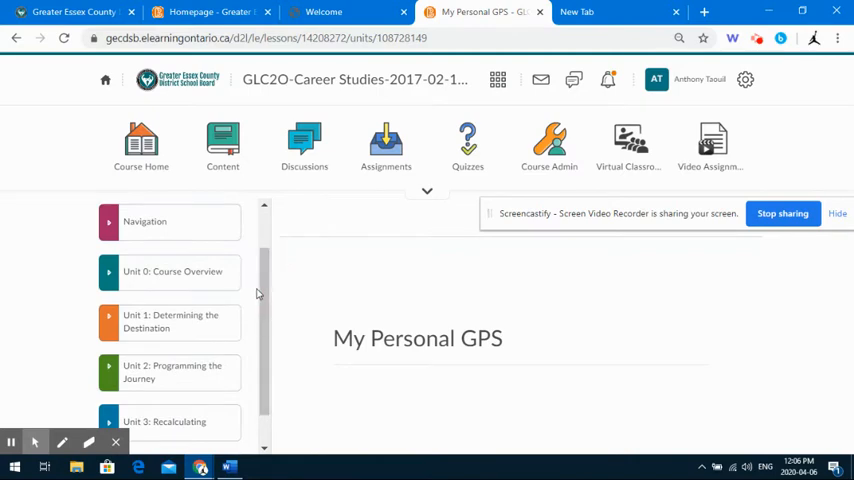
mouse_move(256, 288)
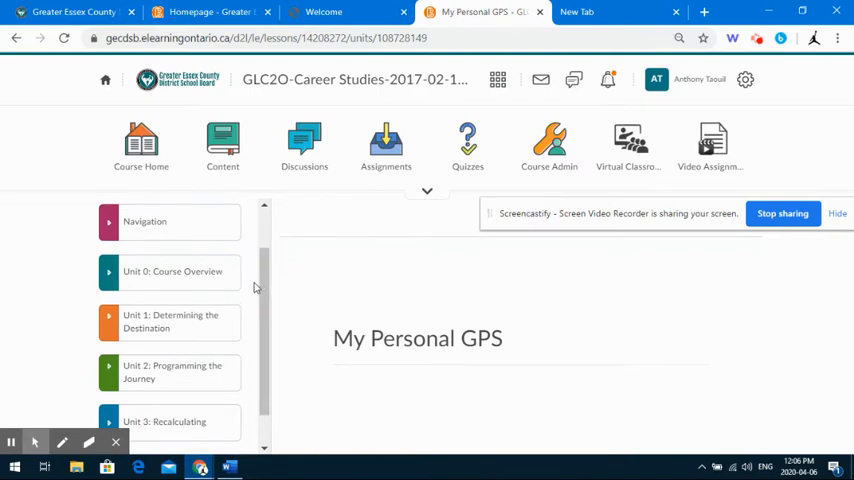
mouse_move(252, 284)
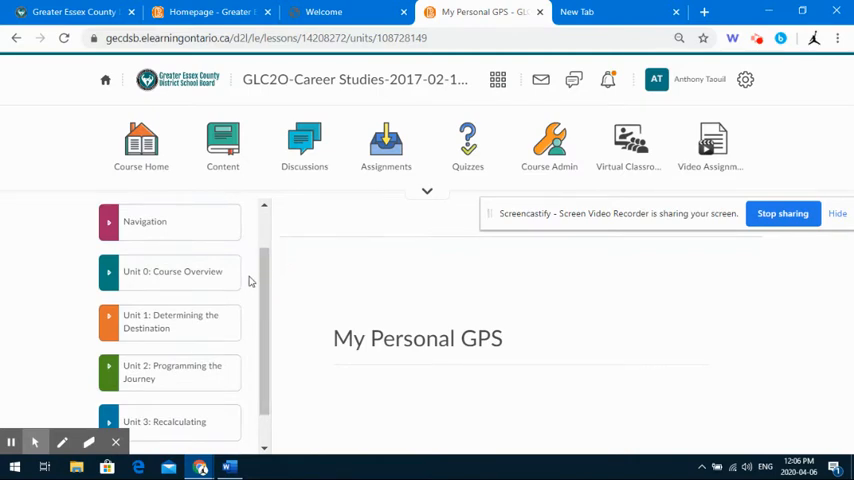
mouse_move(376, 236)
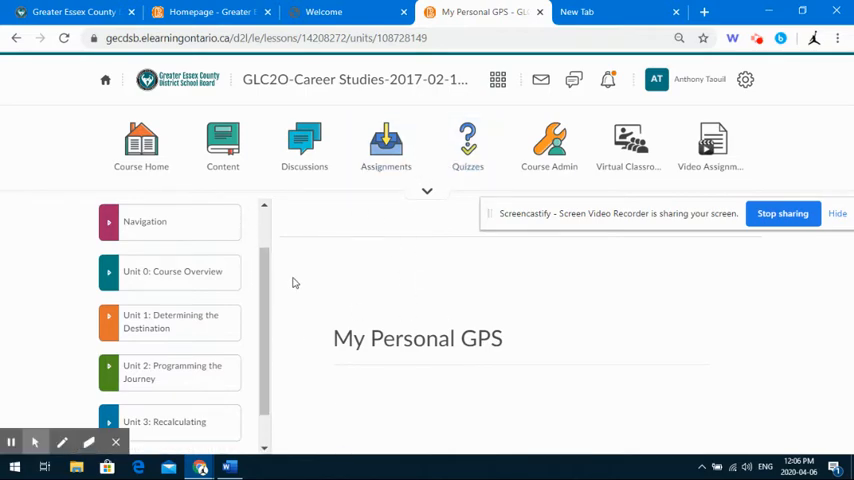
scroll(down, 3)
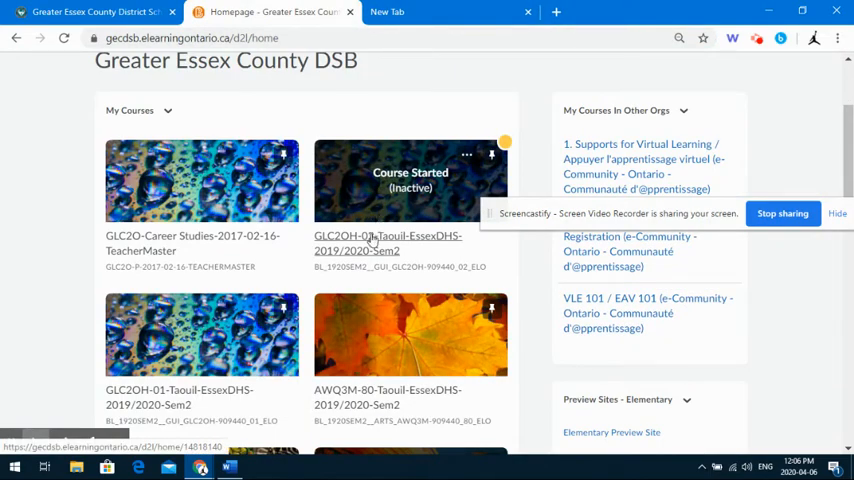
- In the GLC2OH-02 section's Course Admin Site Resources, start Import/Export/Copy Components' offering search
click(388, 244)
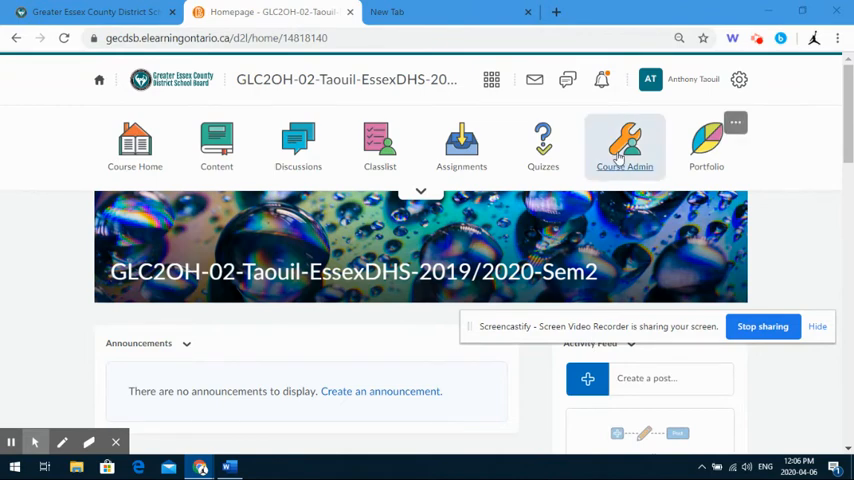
click(624, 144)
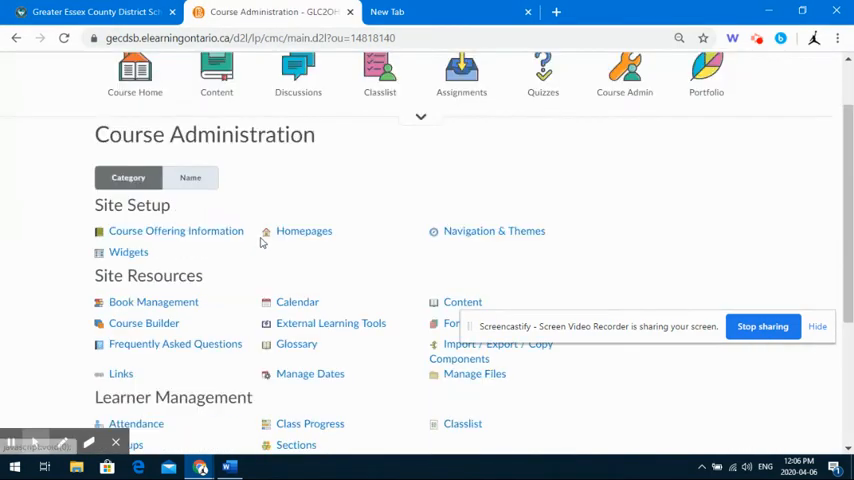
scroll(down, 3)
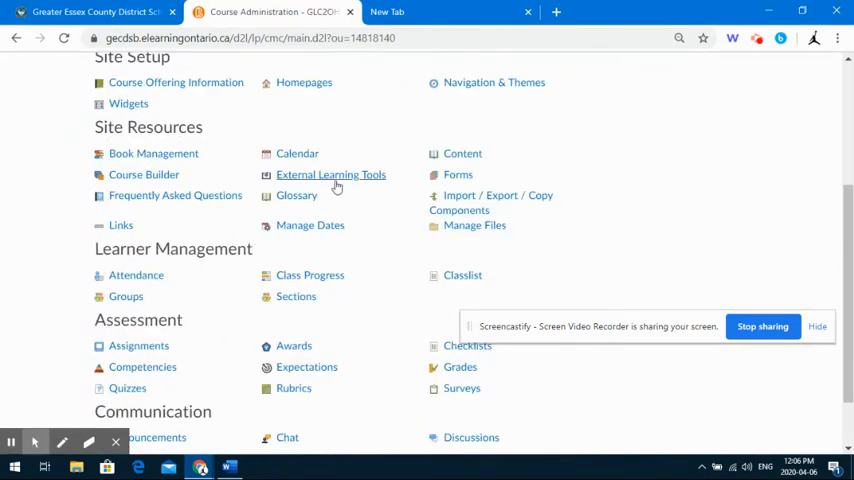
mouse_move(496, 196)
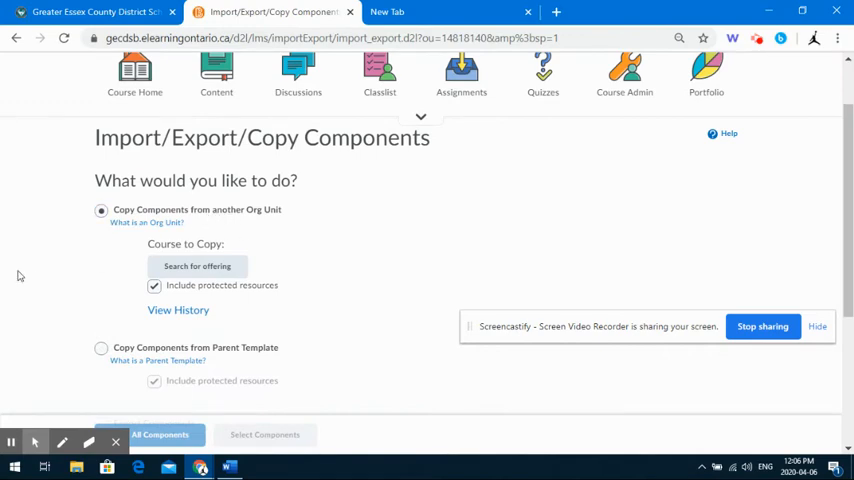
scroll(down, 3)
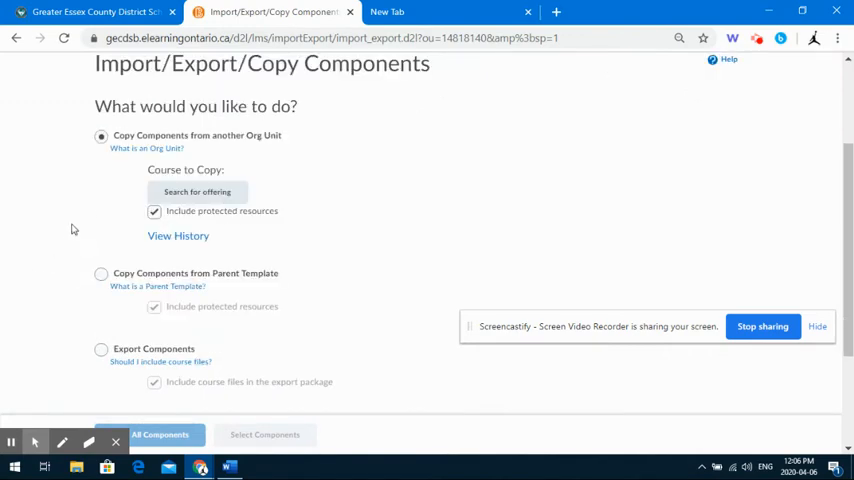
click(196, 192)
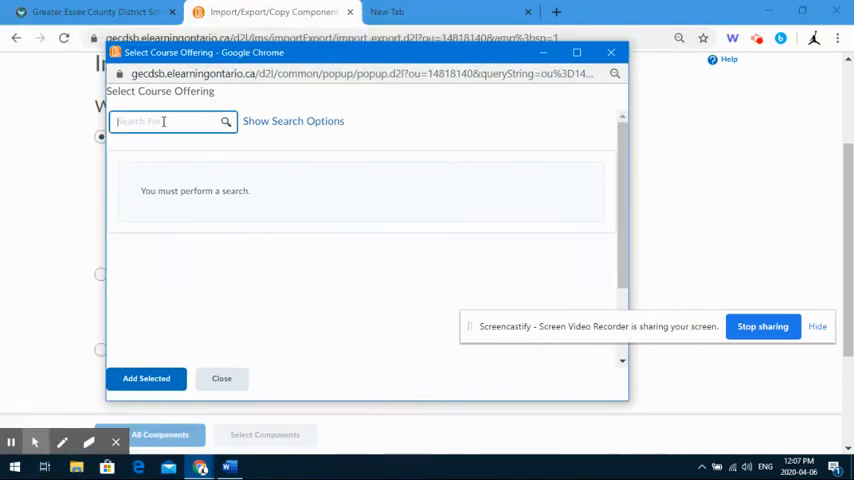
- Select the GLC2O TeacherMaster offering as source, copy all components and confirm Yes
text(GLC2O Master)
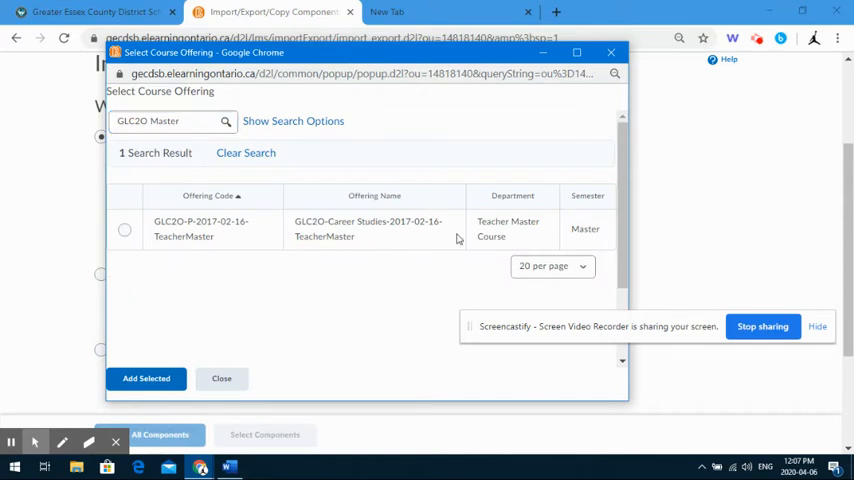
mouse_move(158, 238)
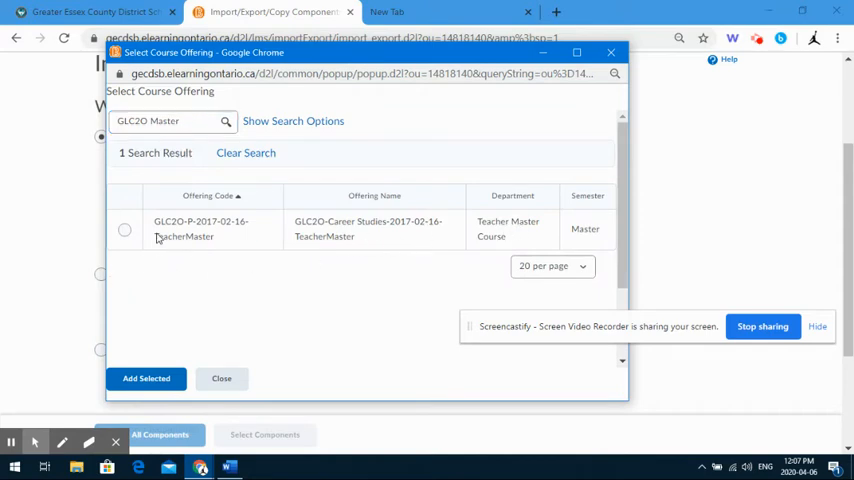
click(124, 230)
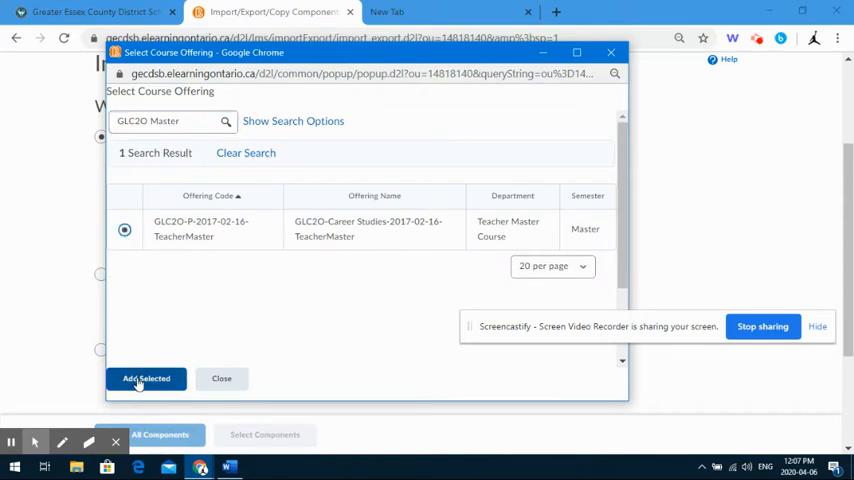
click(146, 378)
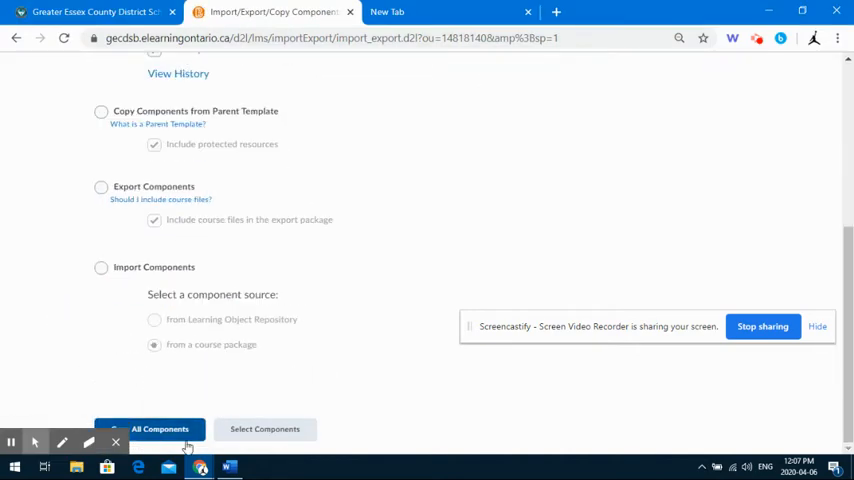
click(160, 428)
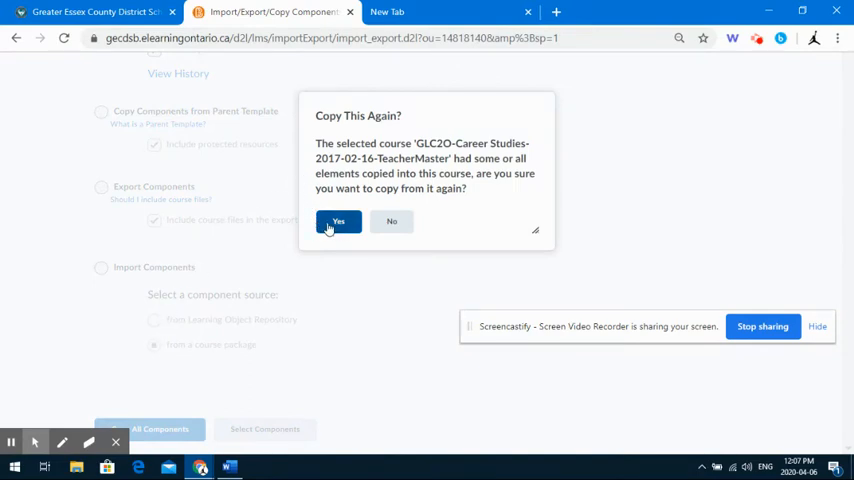
click(338, 220)
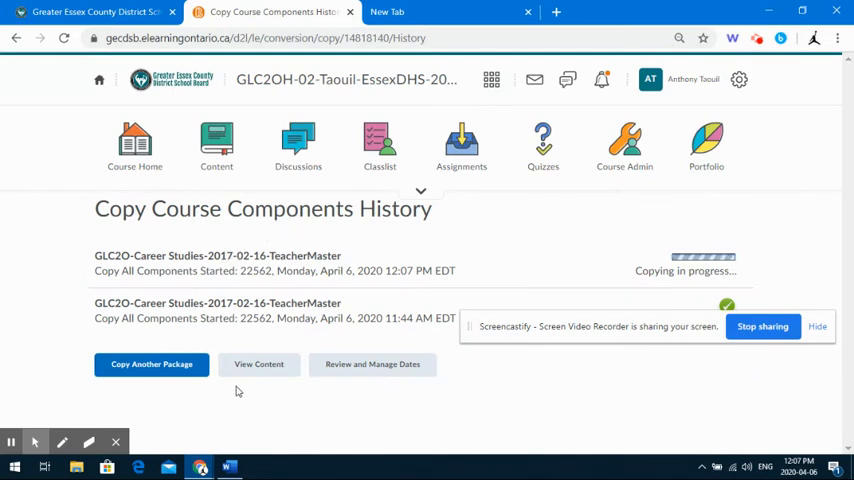
mouse_move(298, 144)
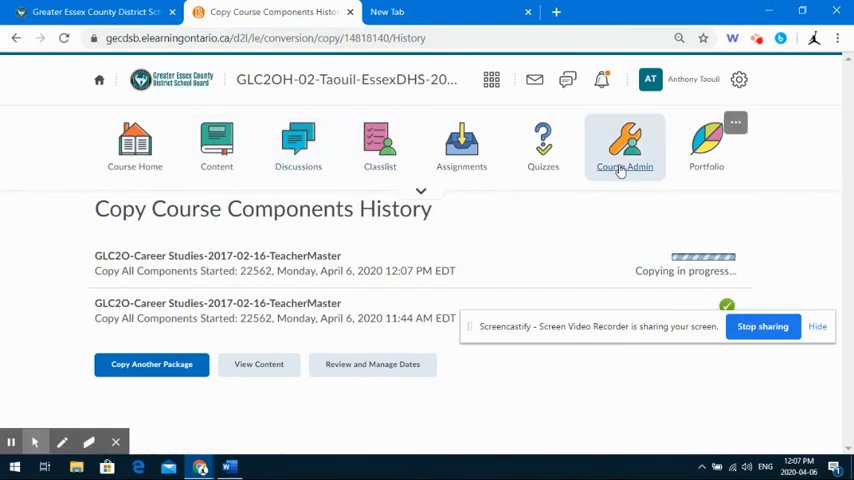
- In Course Offering Information, tick Course is active and save the settings
click(624, 144)
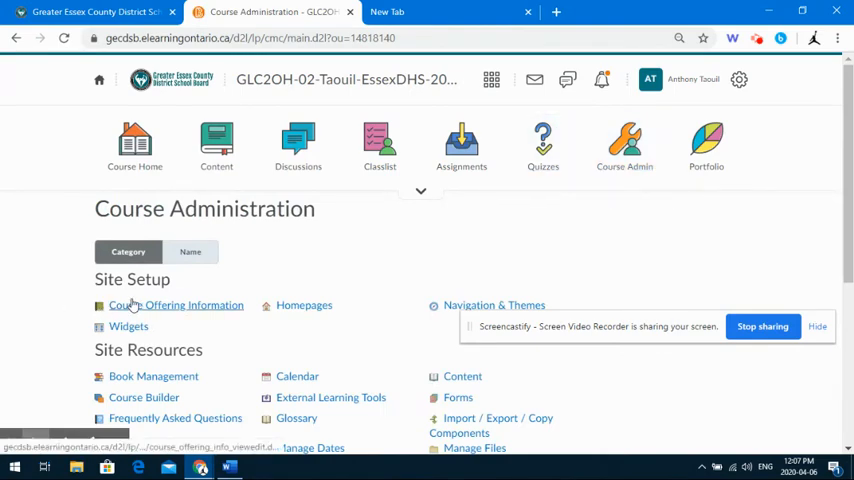
click(176, 304)
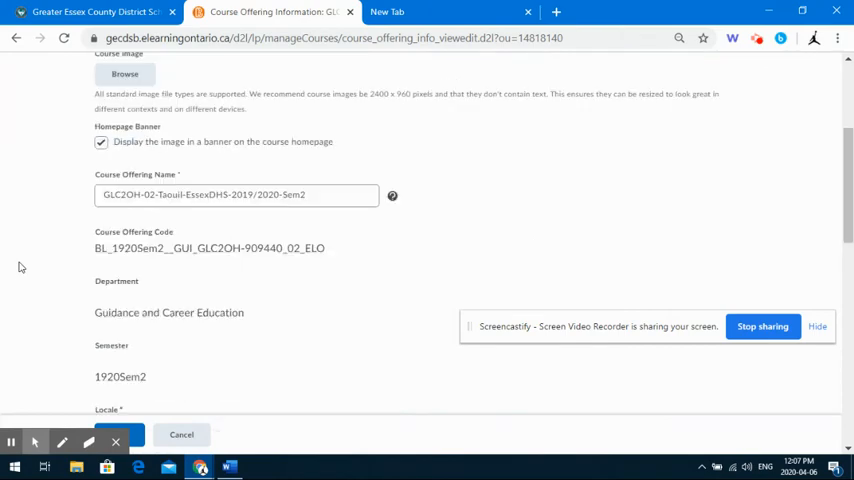
scroll(down, 3)
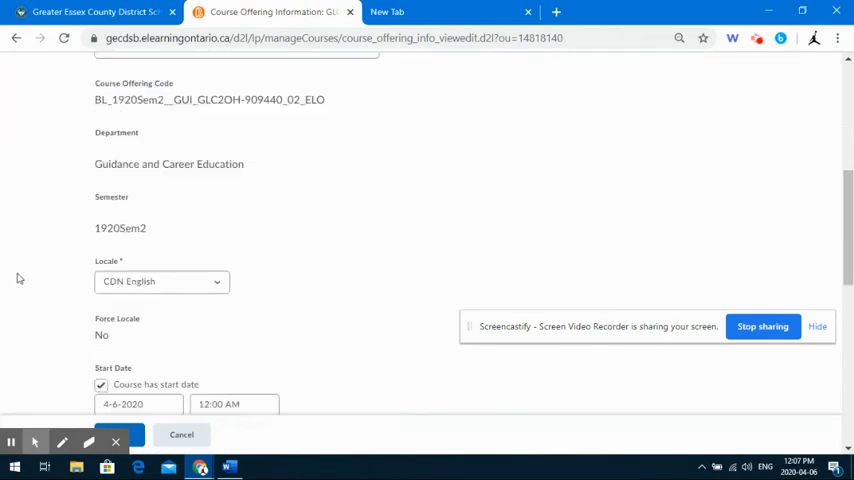
scroll(down, 3)
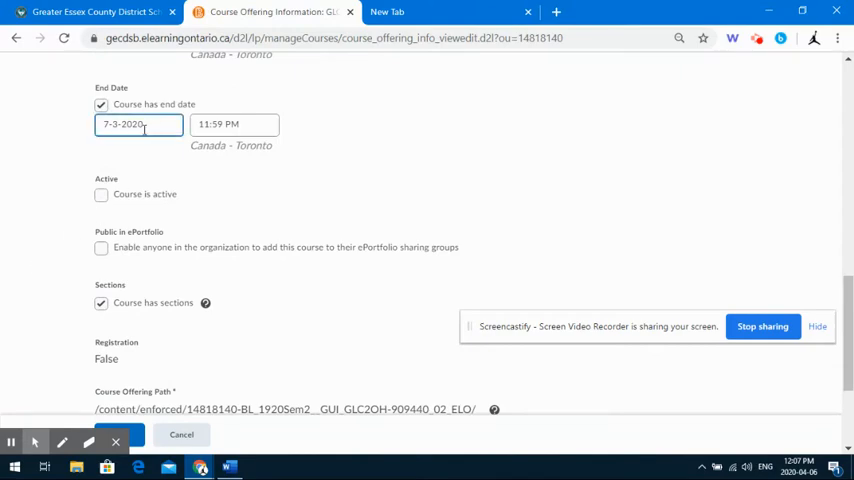
scroll(up, 3)
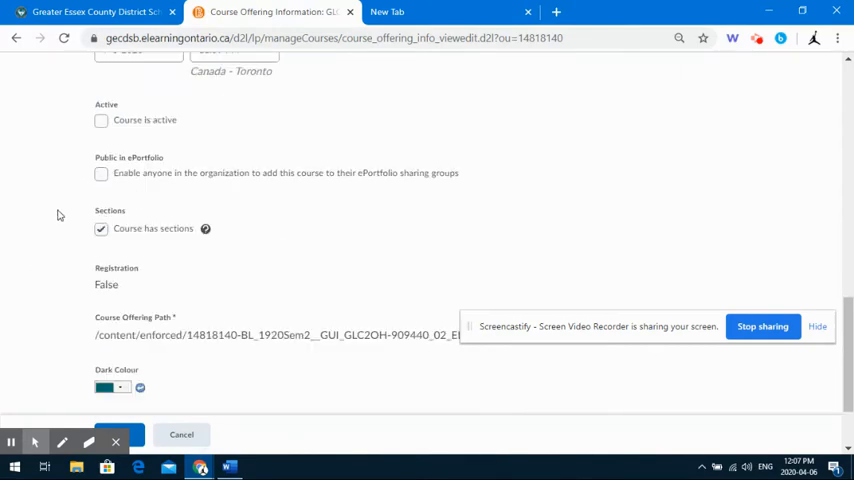
click(100, 120)
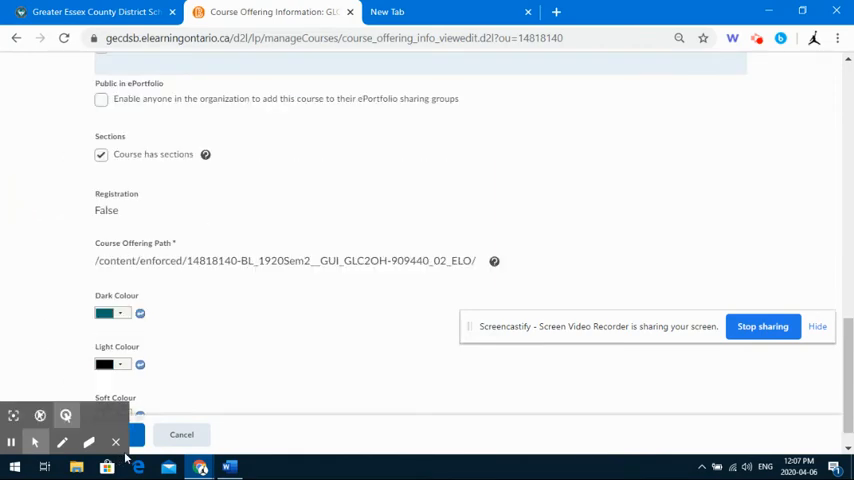
click(112, 434)
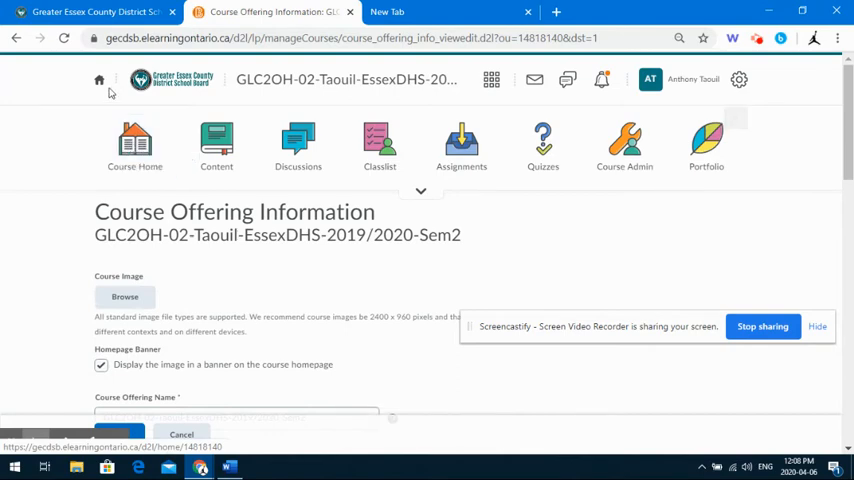
- Return home, reopen GLC2OH-02 and view its copied My Personal GPS units in Content
click(98, 80)
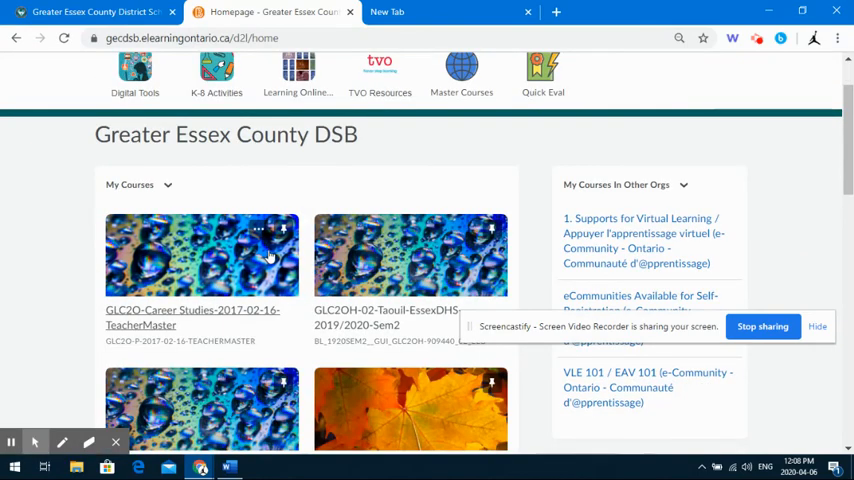
mouse_move(396, 260)
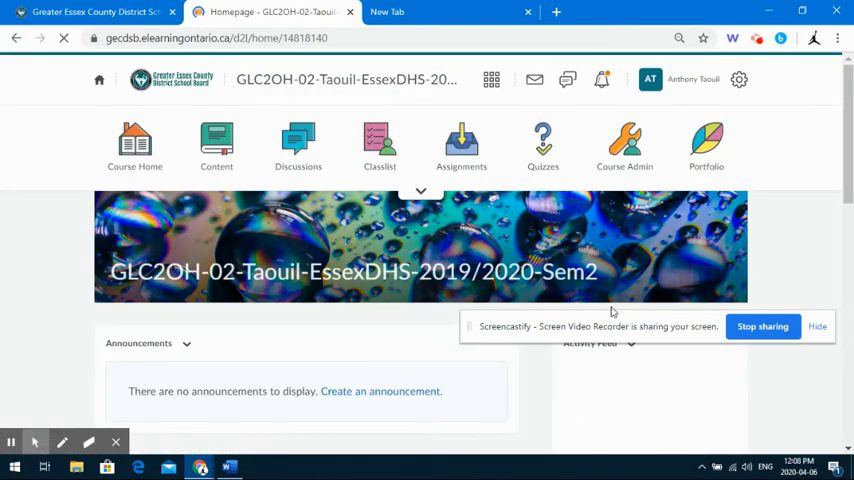
scroll(down, 3)
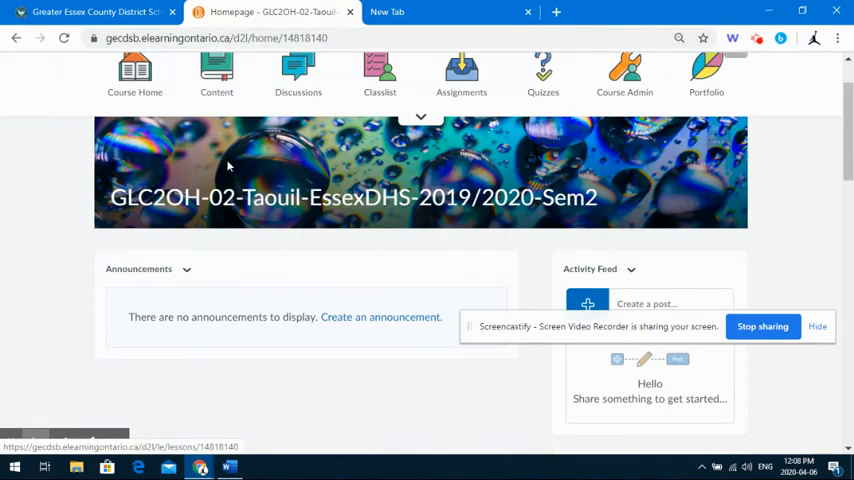
scroll(down, 3)
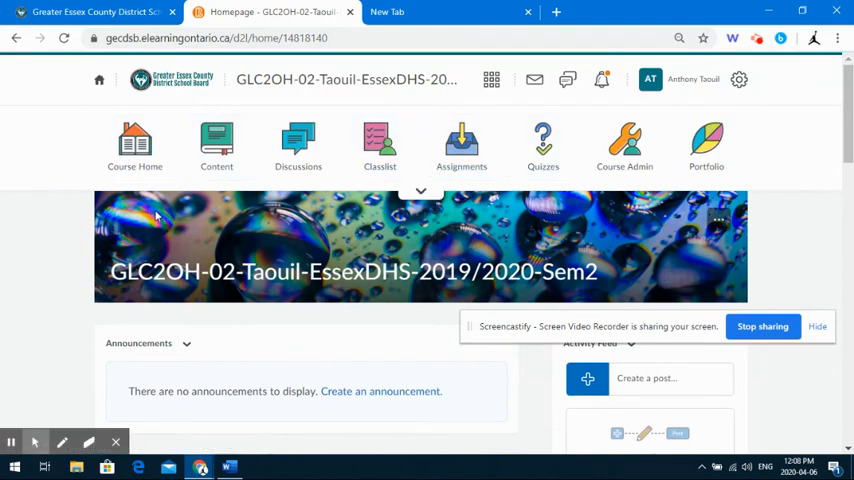
click(216, 144)
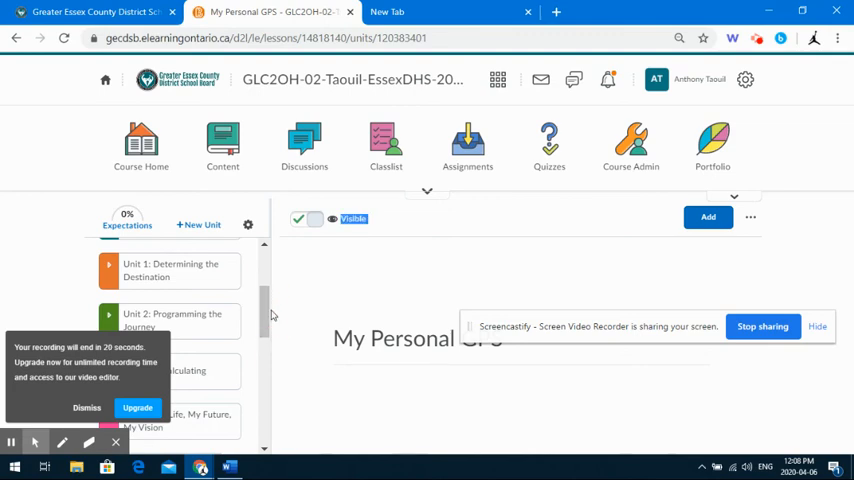
- Scroll the unit list to reveal My Personal GPS, Navigation and Unit 0: Course Overview
scroll(down, 3)
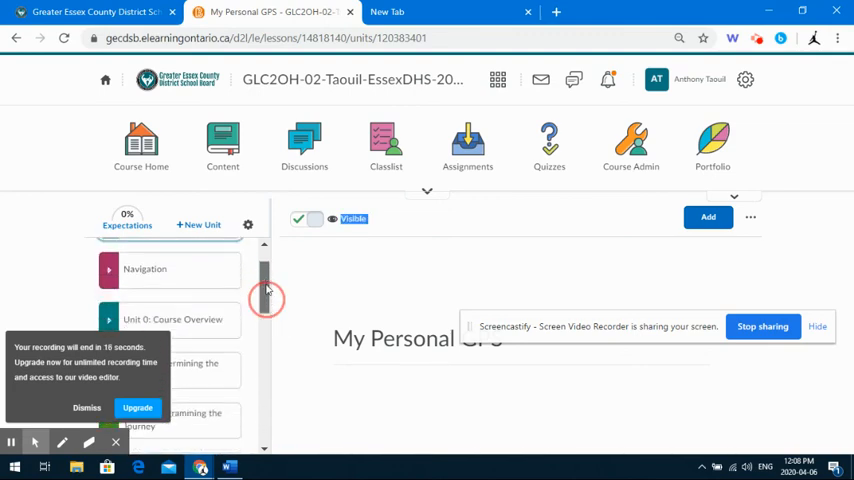
drag(266, 290, 266, 300)
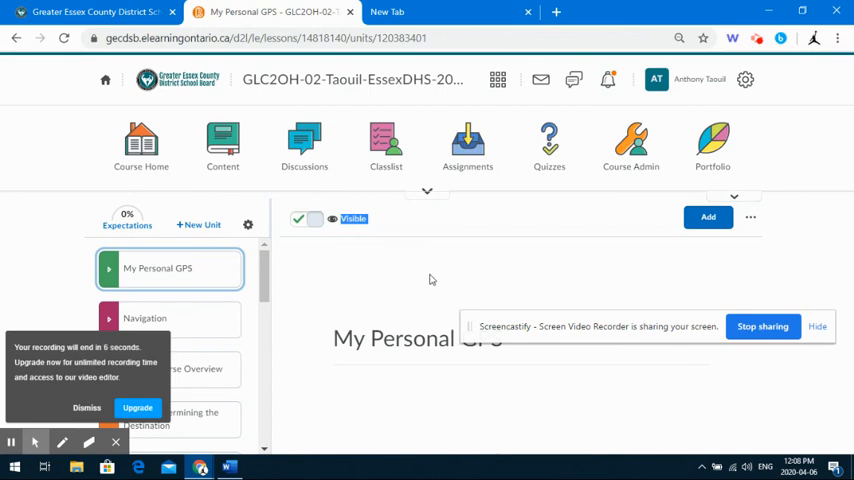
mouse_move(436, 278)
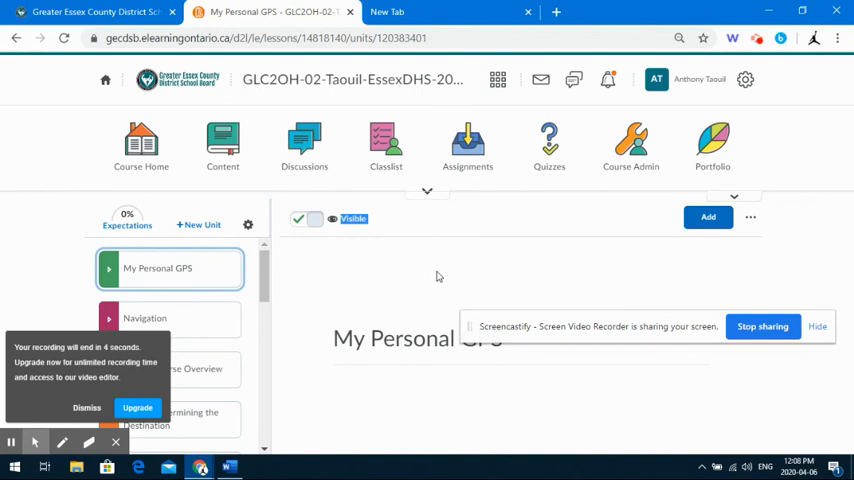